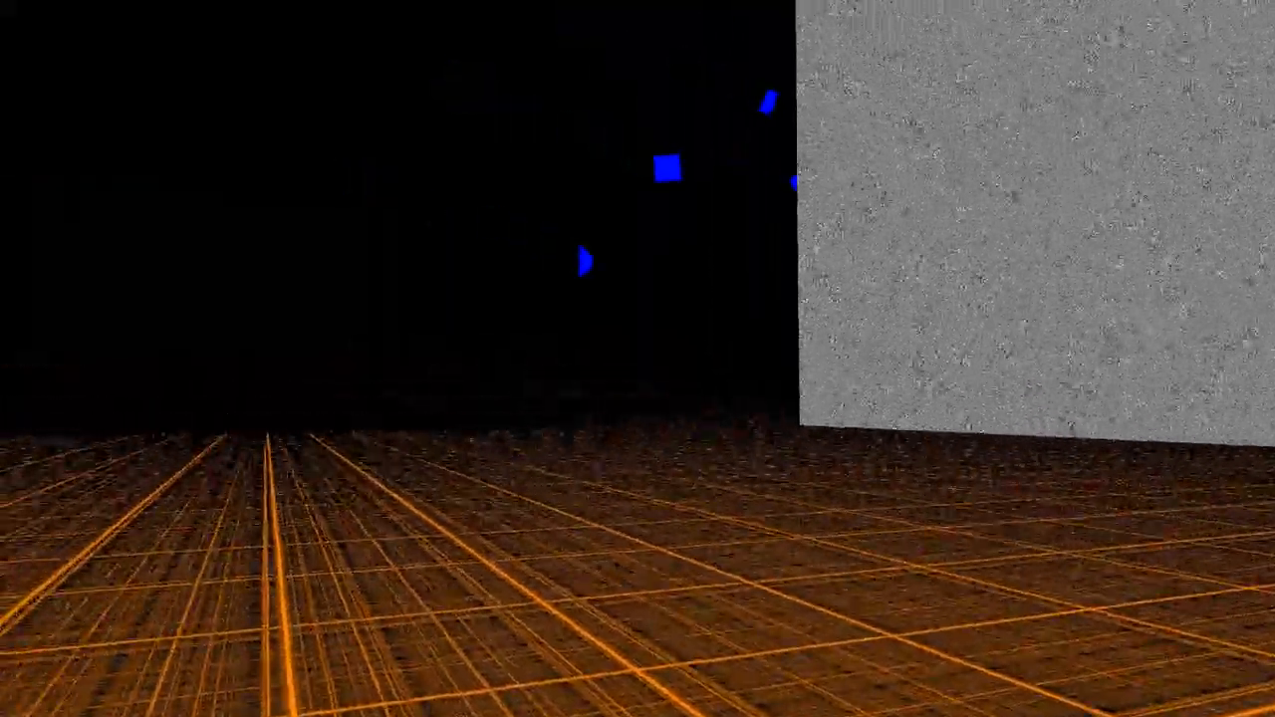
mouse_move(637, 358)
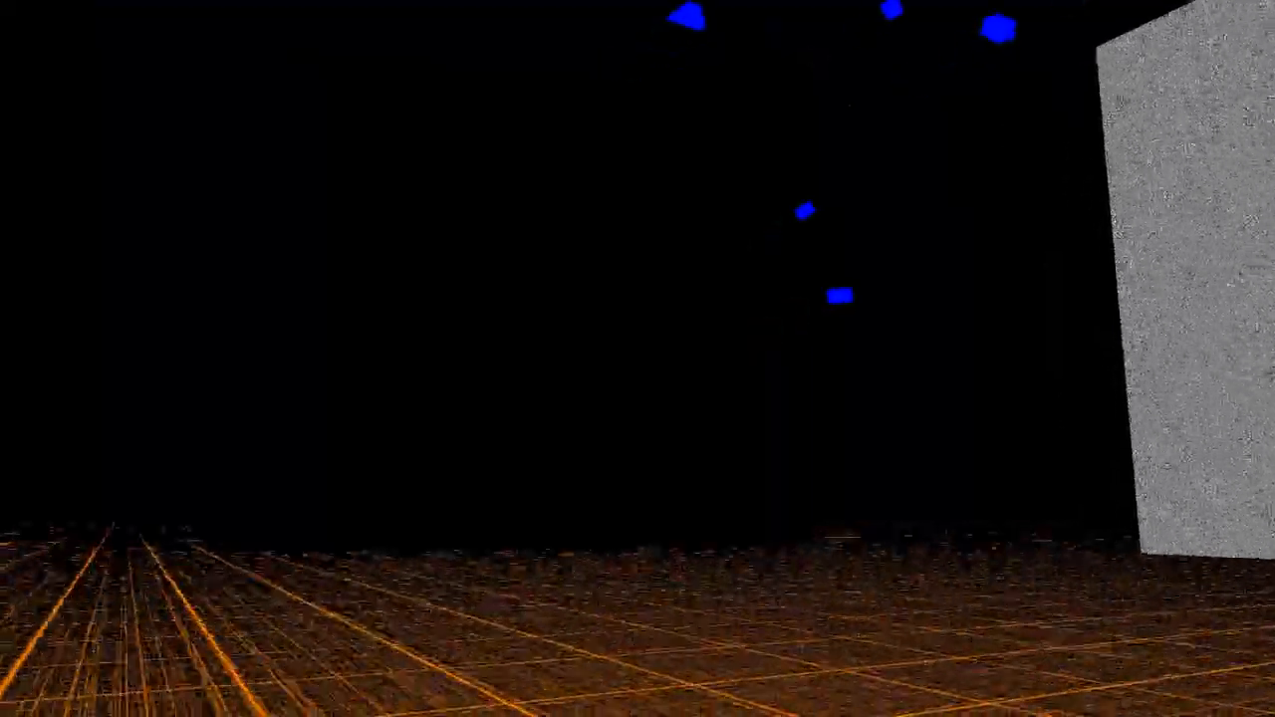
mouse_move(637, 358)
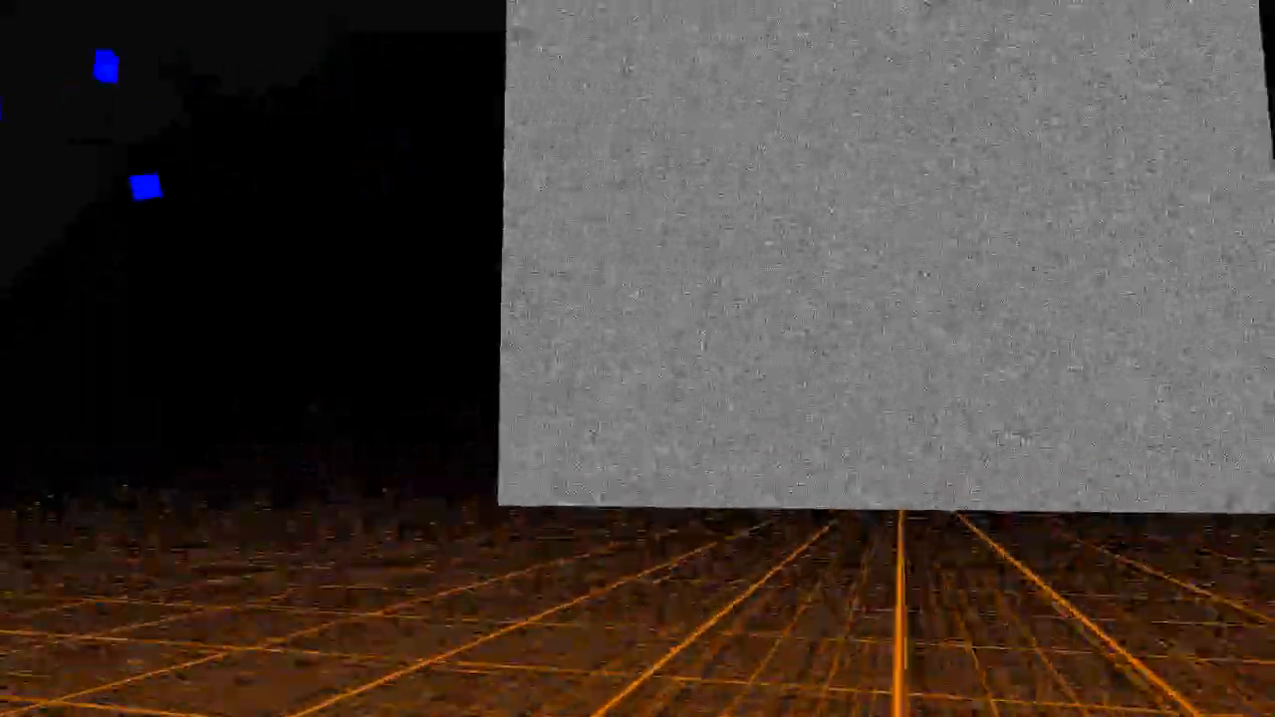